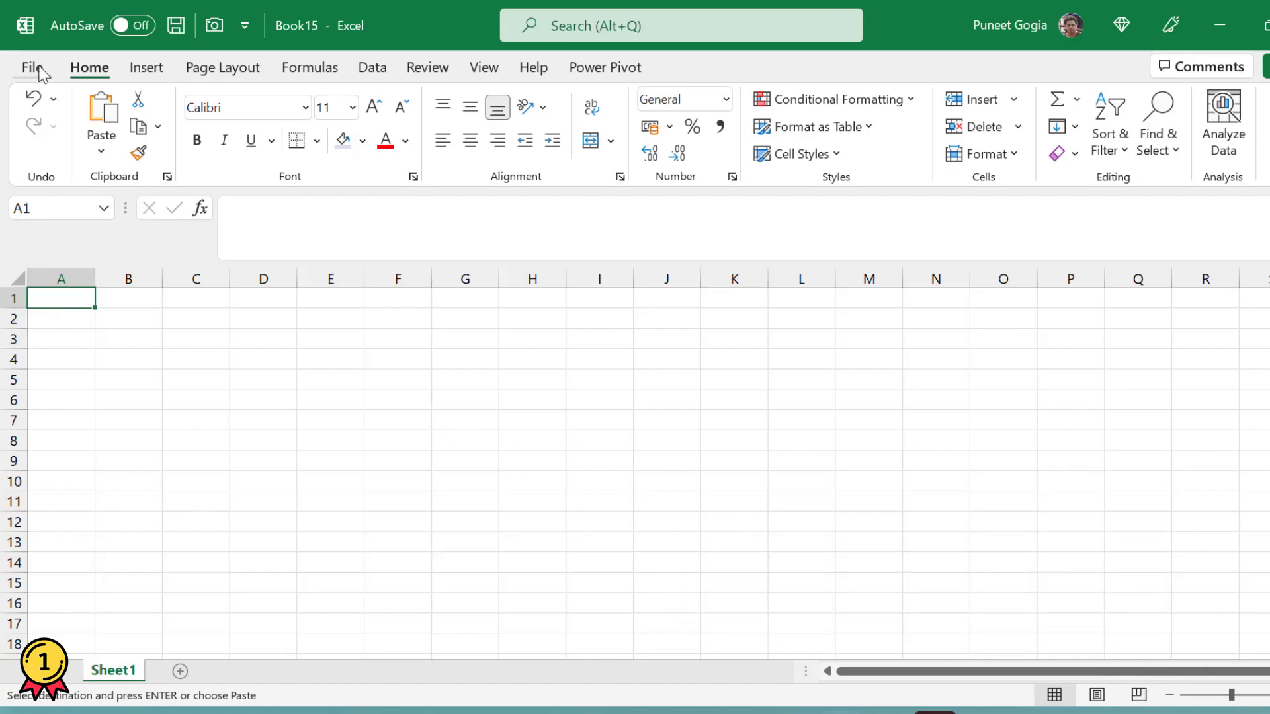
Open Excel Options from the File backstage menu of the blank workbook
{"action": "left_click", "coordinate": [32, 67]}
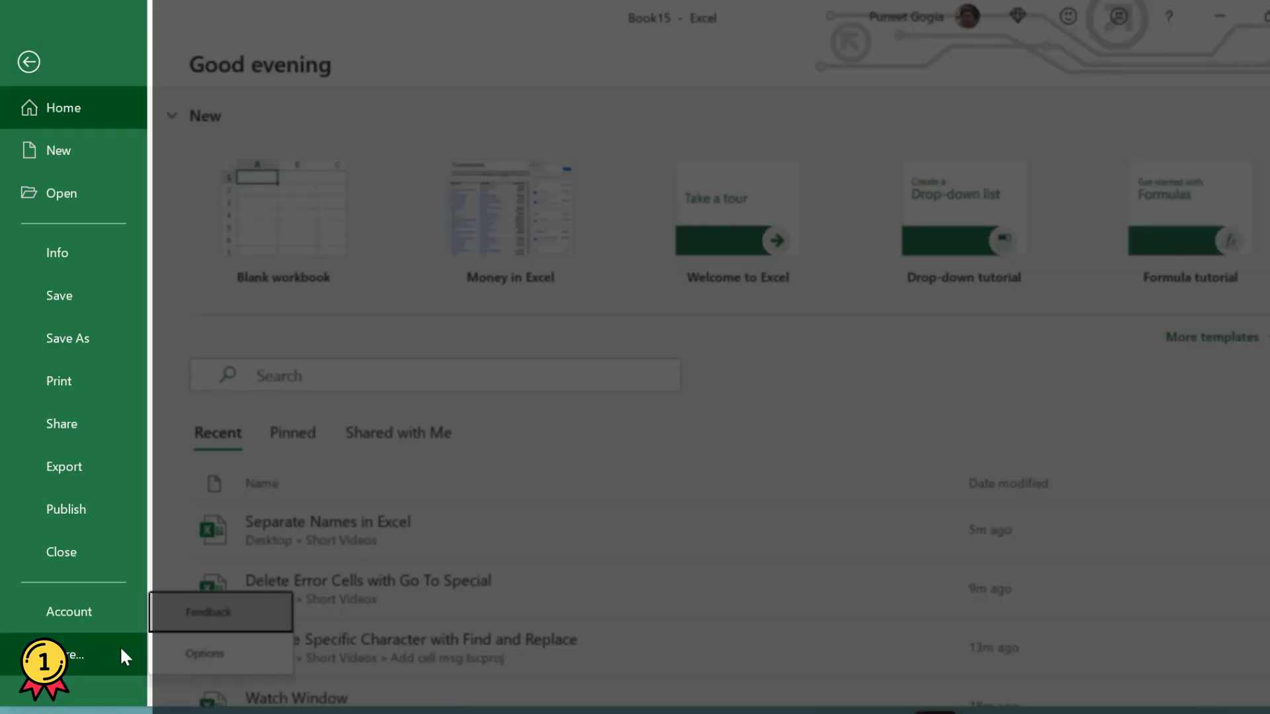
{"action": "left_click", "coordinate": [205, 654]}
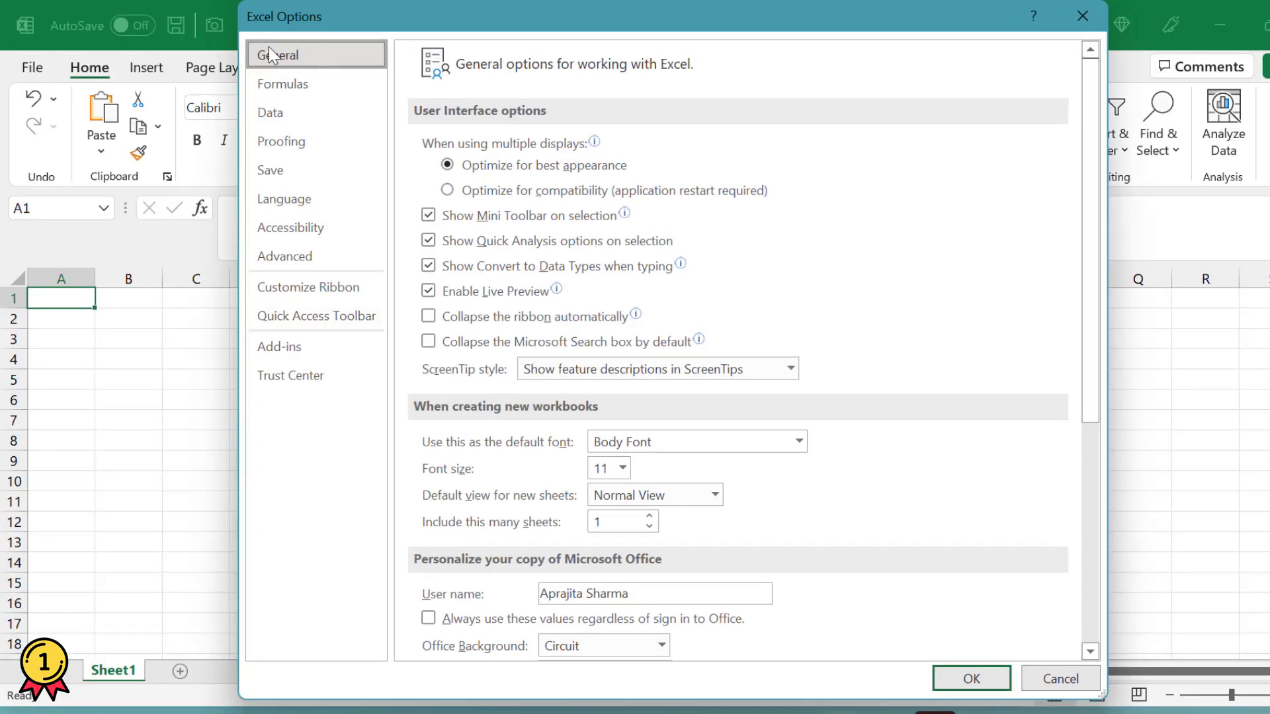
{"action": "mouse_move", "coordinate": [284, 255]}
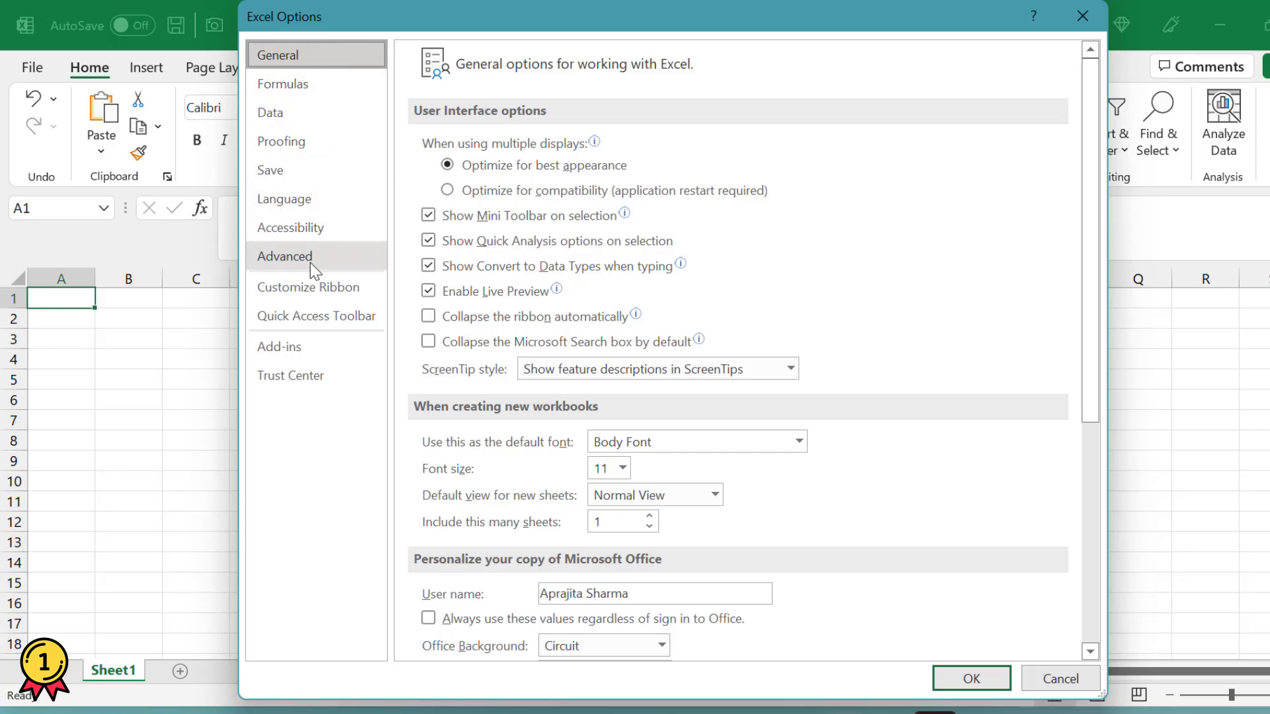
Go to the Advanced page and reach Display options for this worksheet, Gridline color
{"action": "left_click", "coordinate": [284, 256]}
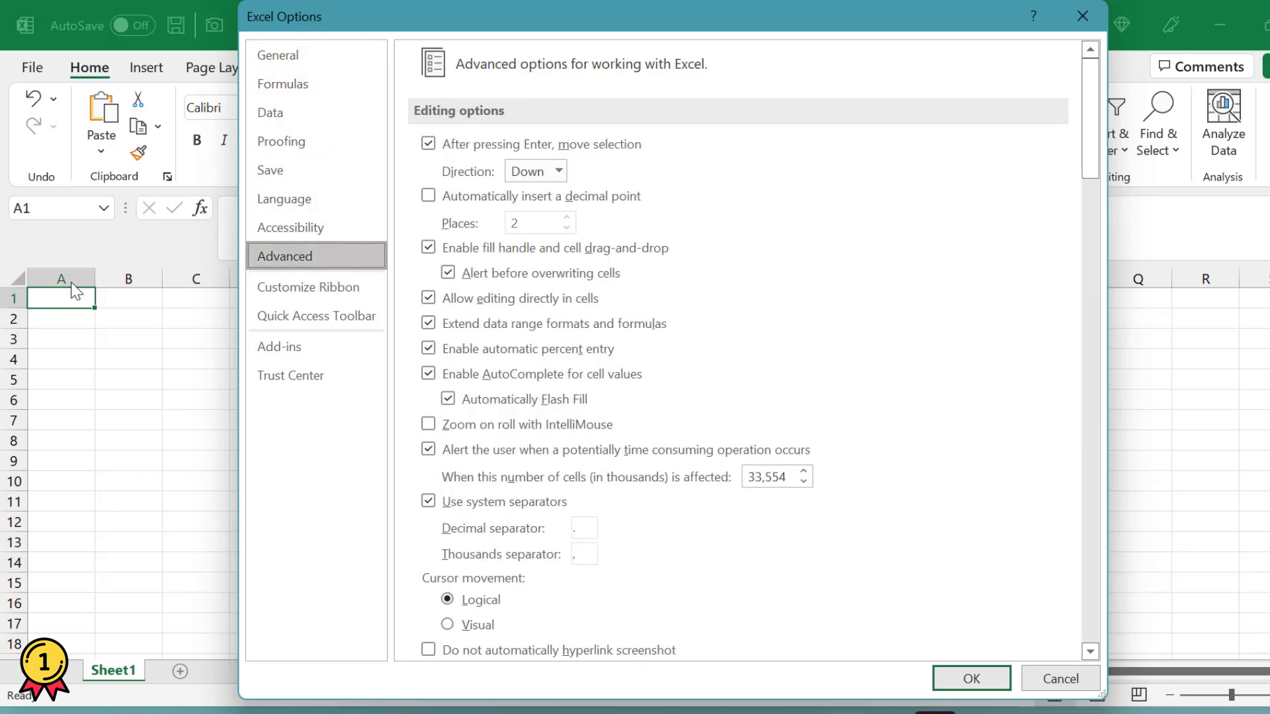
{"action": "scroll", "scroll_direction": "down", "scroll_amount": 3}
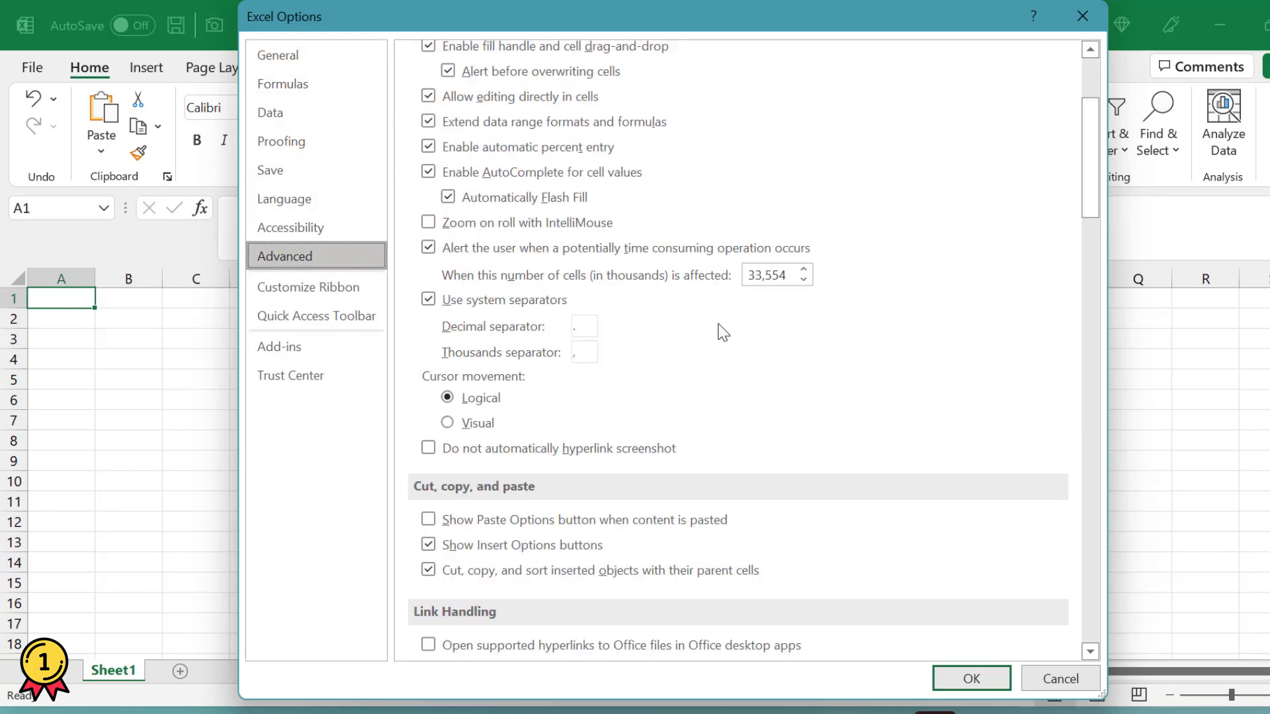
{"action": "scroll", "scroll_direction": "down", "scroll_amount": 3}
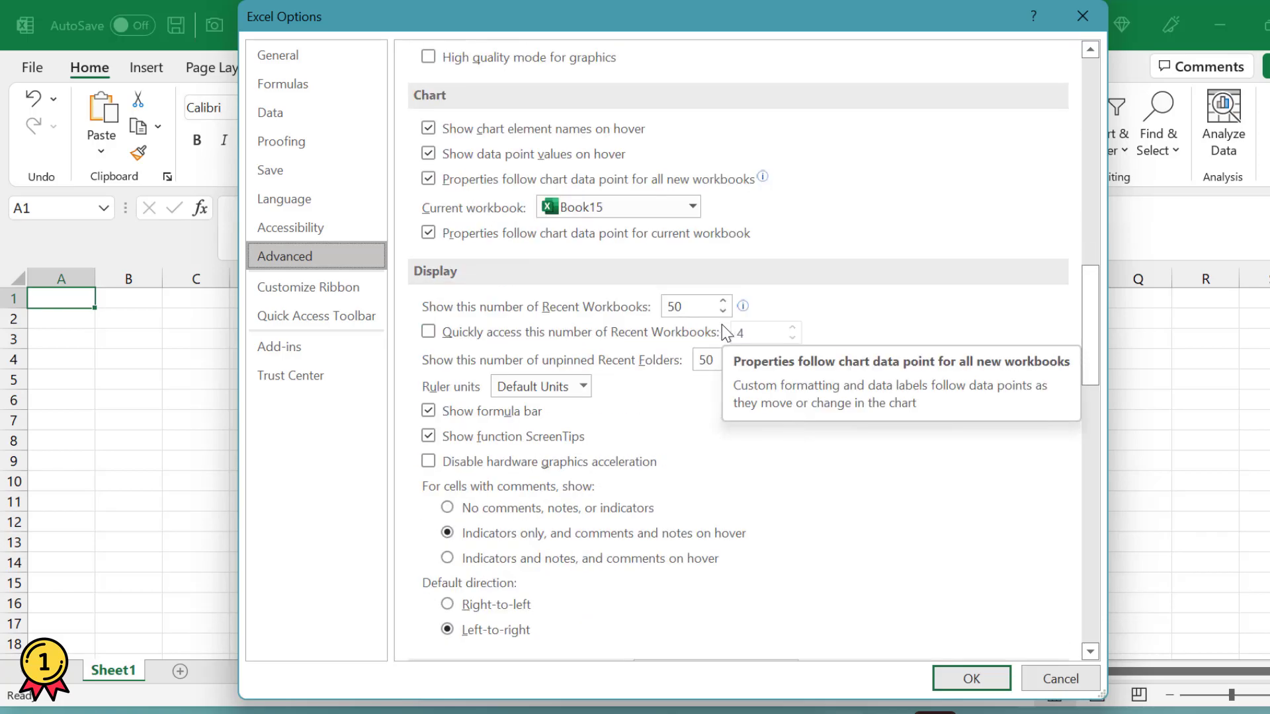
{"action": "scroll", "scroll_direction": "down", "scroll_amount": 3}
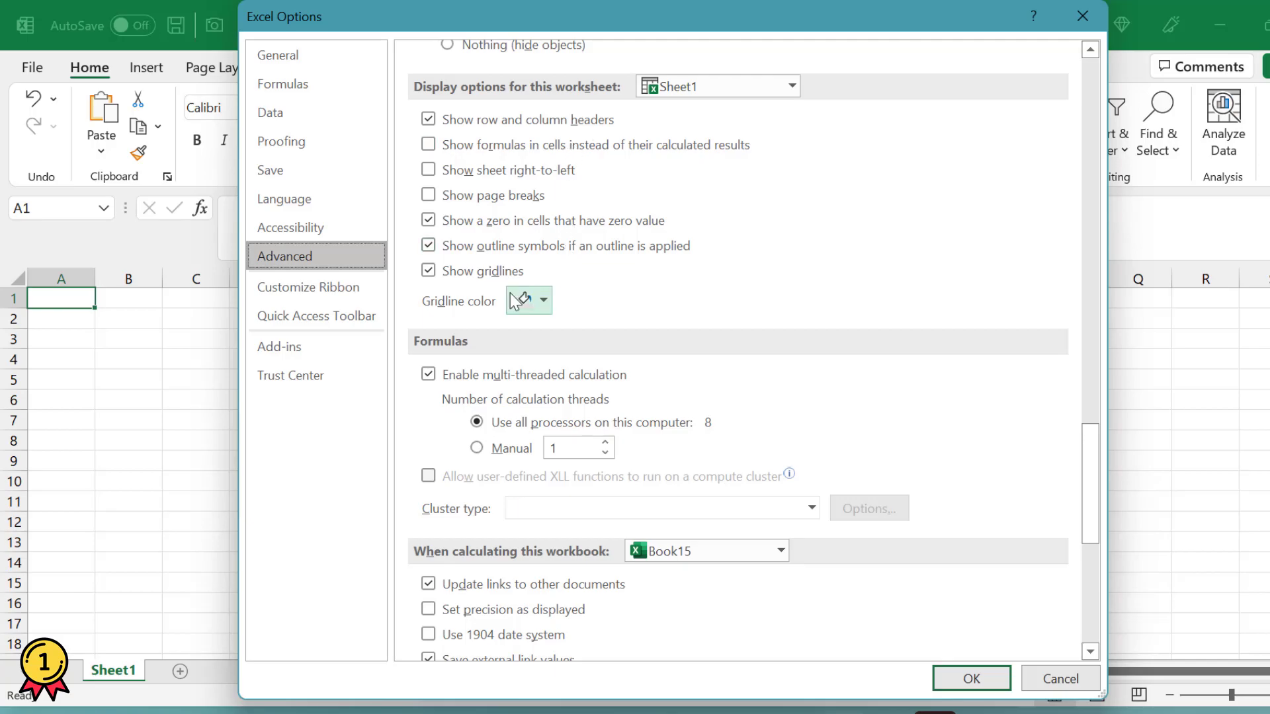
{"action": "mouse_move", "coordinate": [439, 317]}
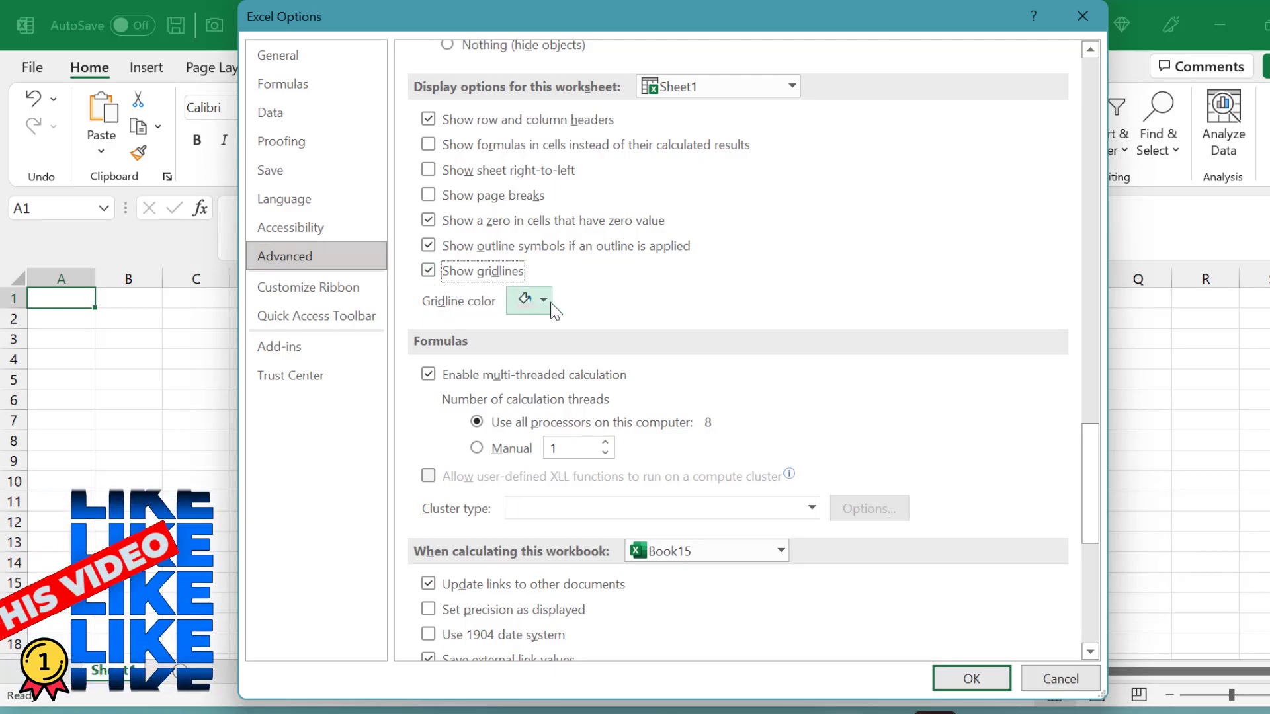
Choose orange as the Gridline color and confirm with OK
{"action": "left_click", "coordinate": [543, 300]}
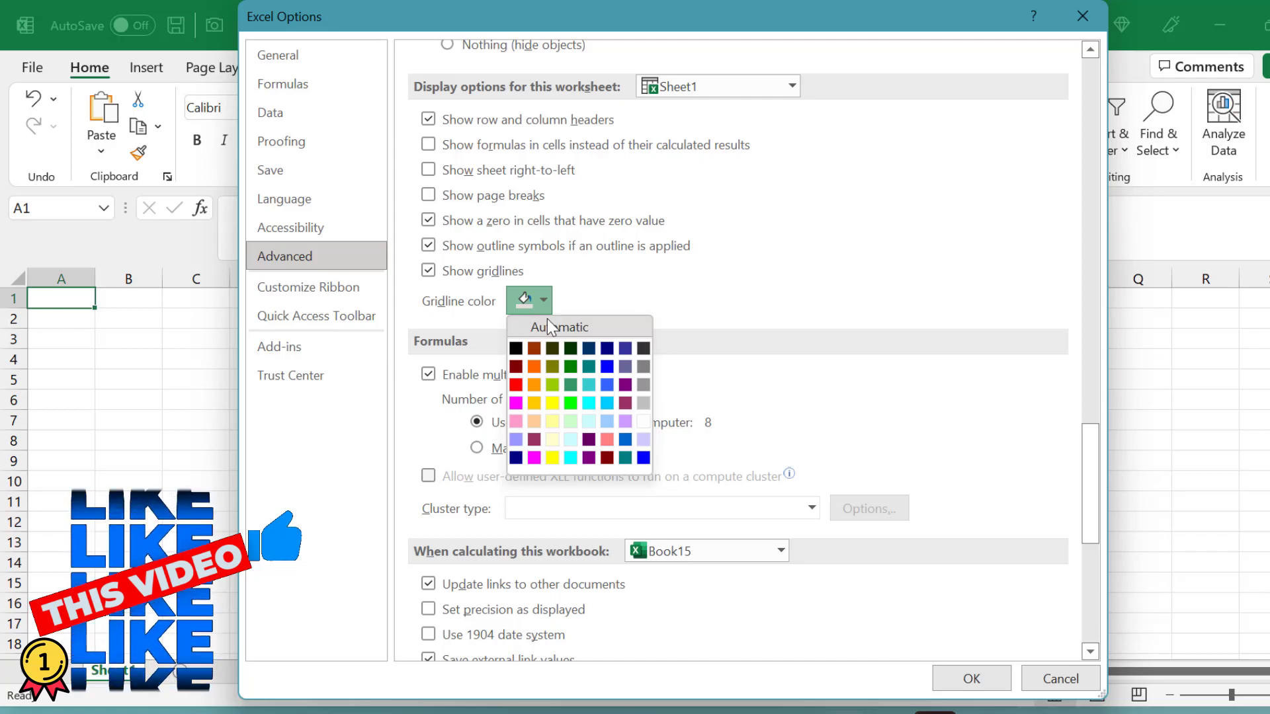
{"action": "mouse_move", "coordinate": [517, 366]}
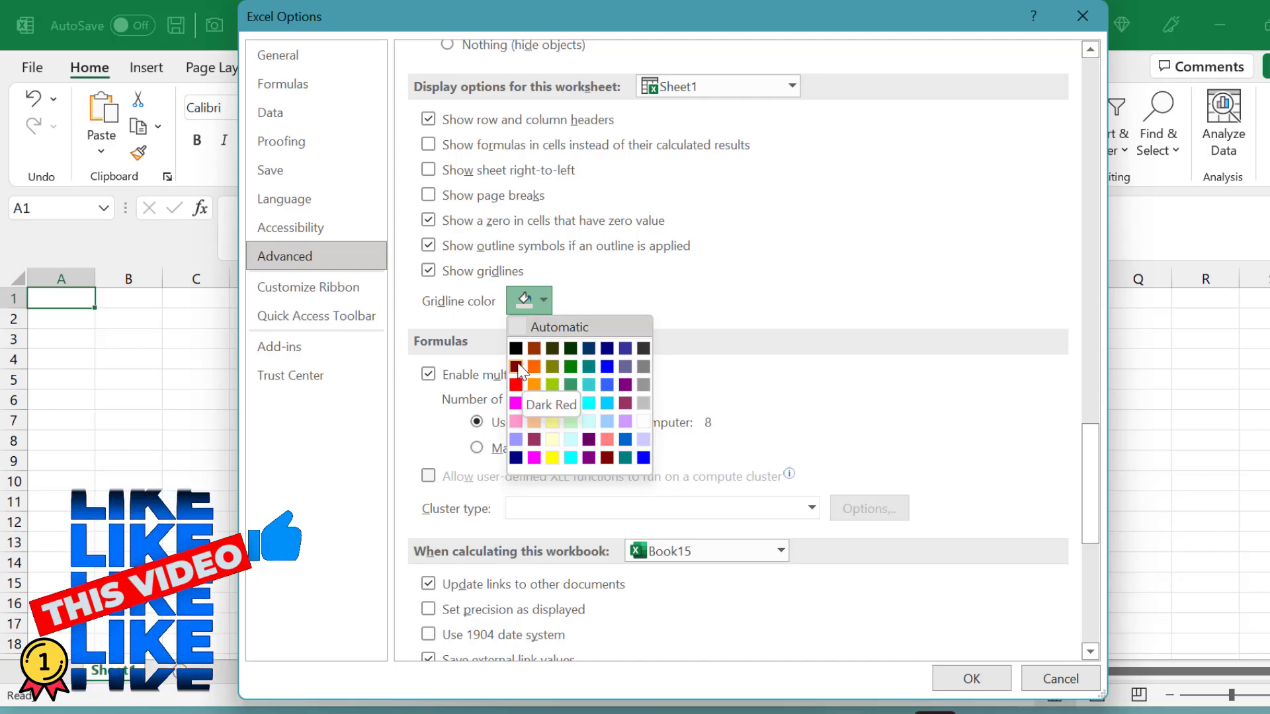
{"action": "mouse_move", "coordinate": [608, 461]}
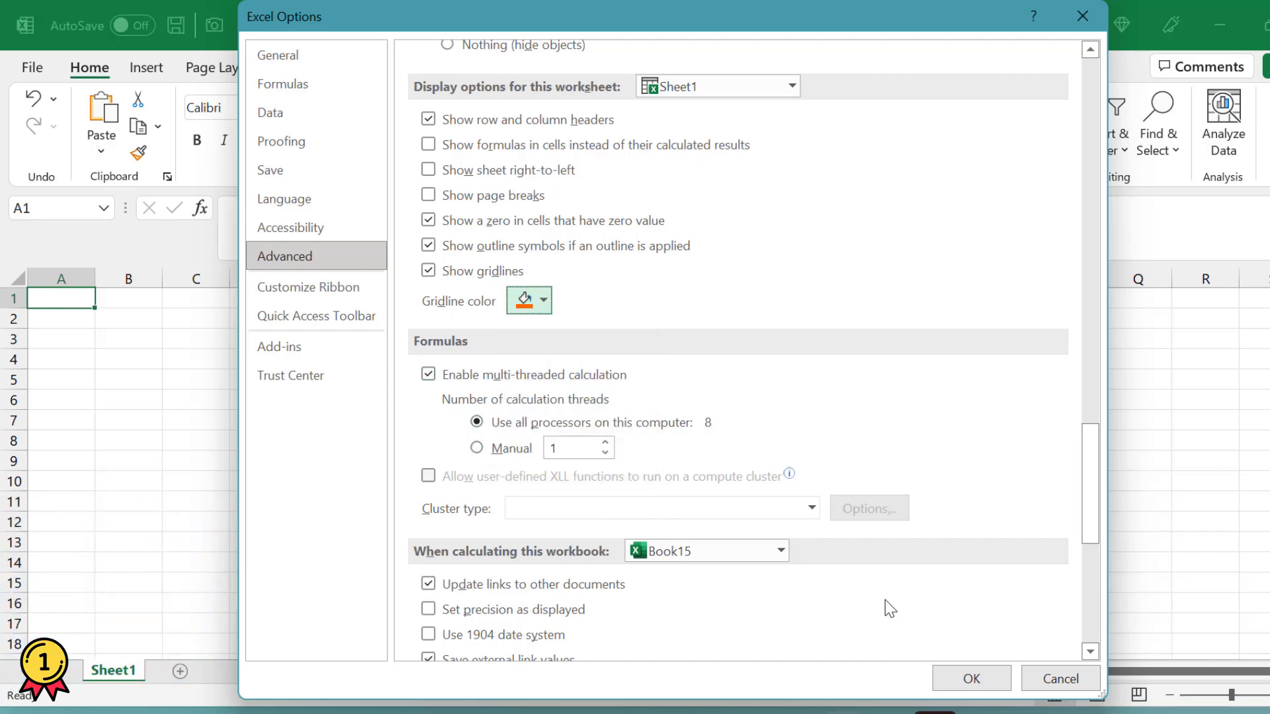
{"action": "left_click", "coordinate": [970, 679]}
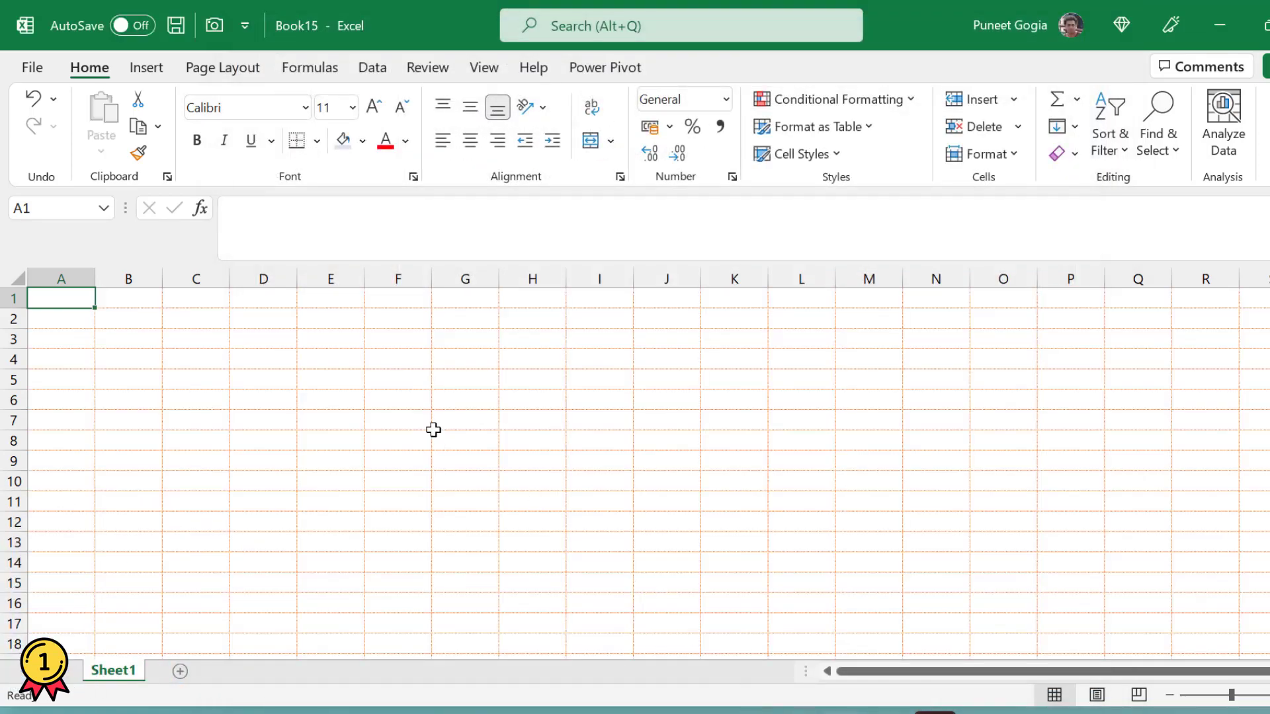
{"action": "left_click", "coordinate": [397, 421]}
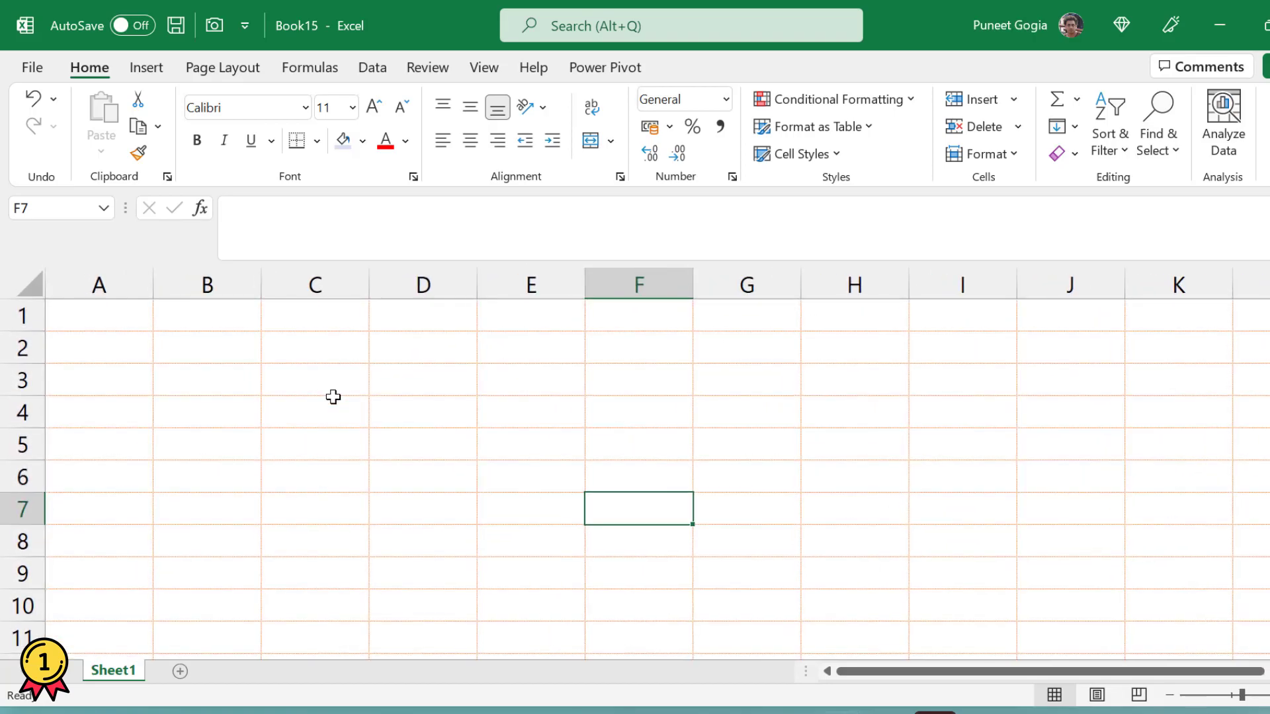
{"action": "mouse_move", "coordinate": [776, 469]}
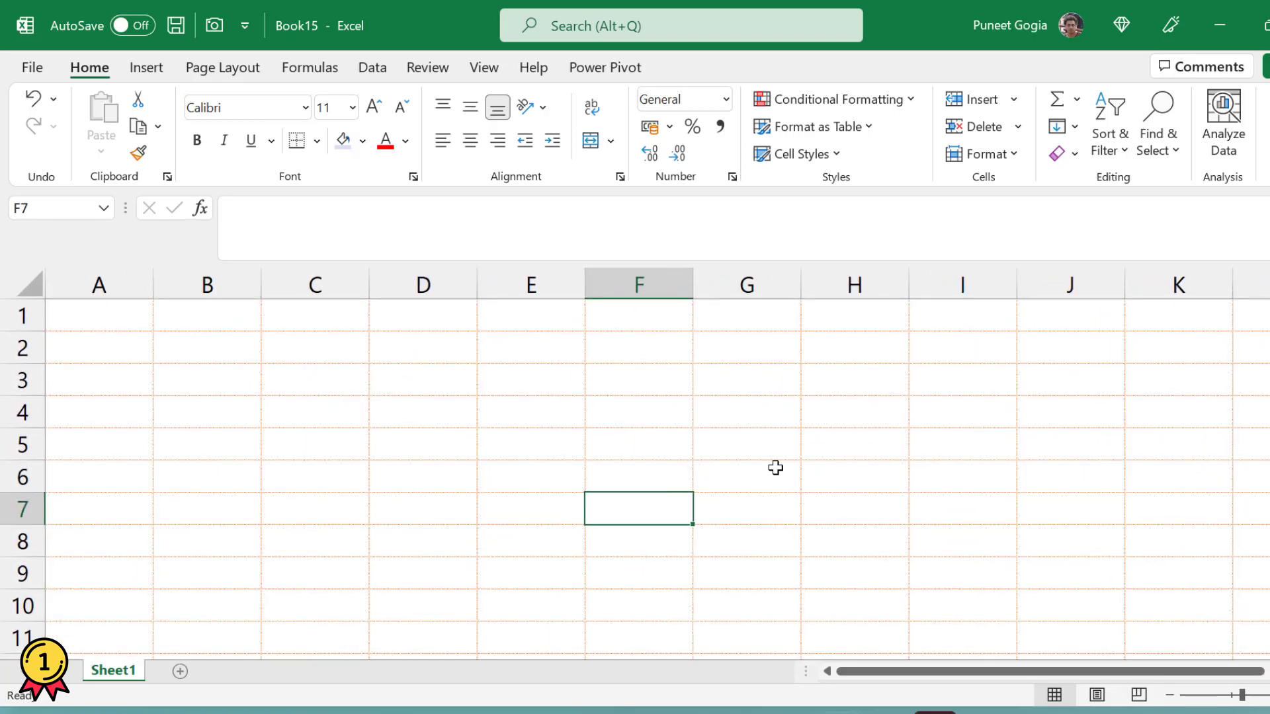
{"action": "mouse_move", "coordinate": [882, 414]}
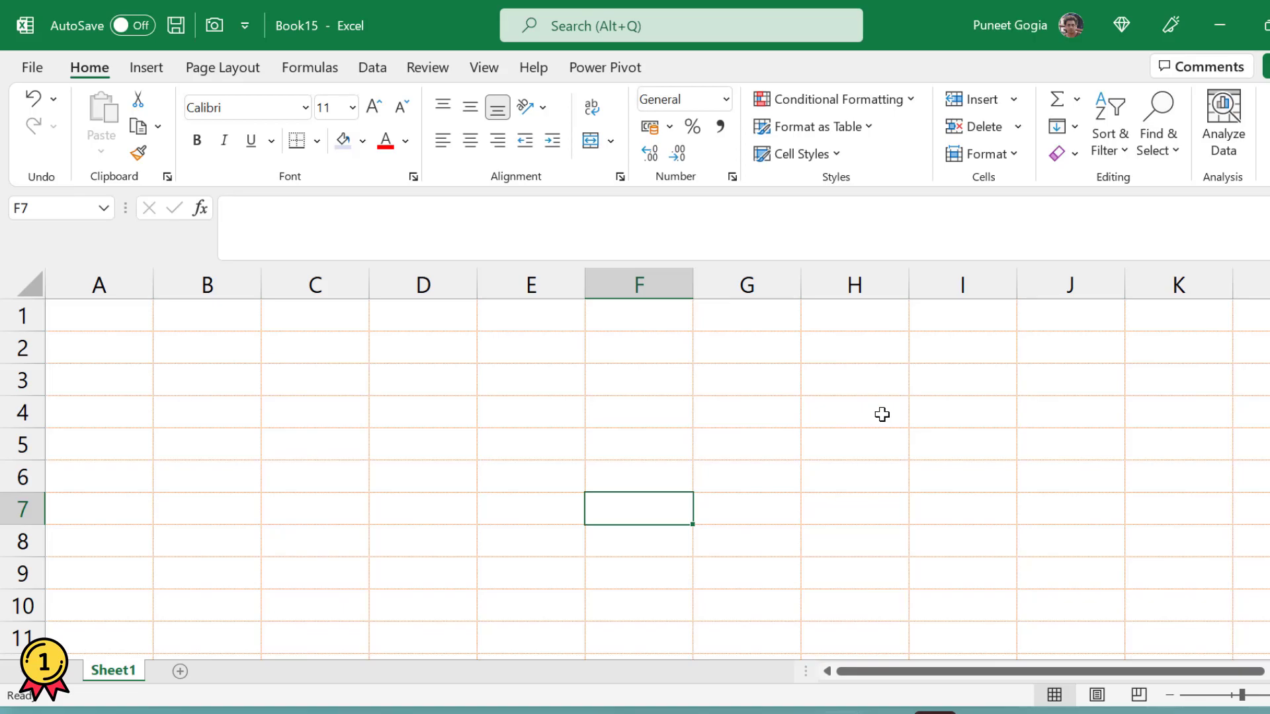